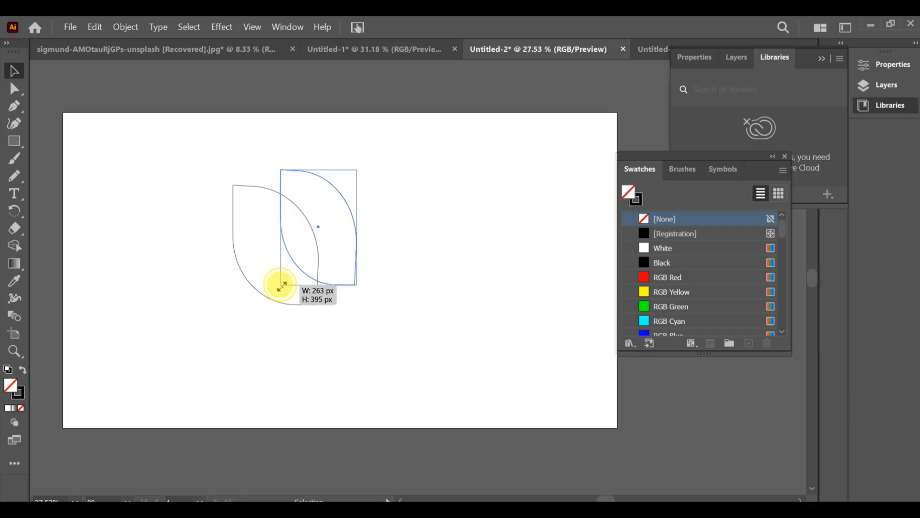
Step: Delete the two earlier leaf outlines from the artboard
left_click(667, 277)
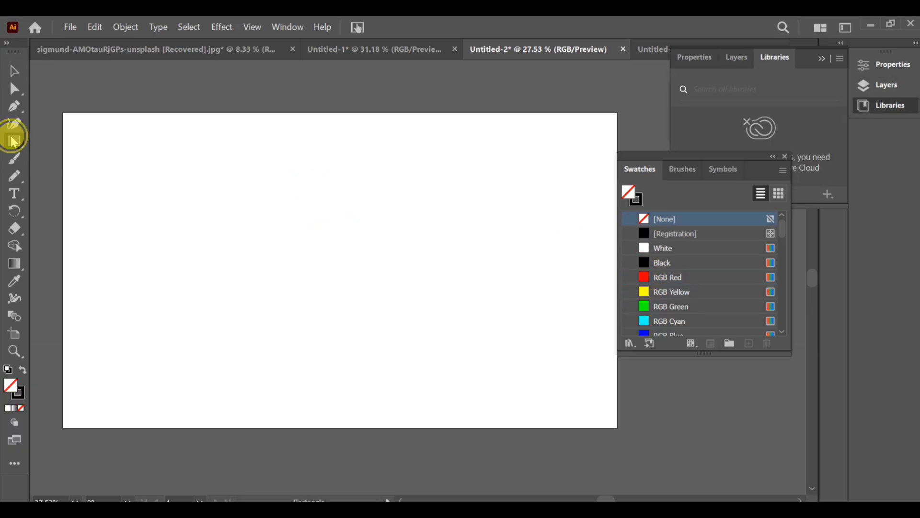
Step: Draw a square with the Rectangle Tool on the artboard's left side
left_click(14, 141)
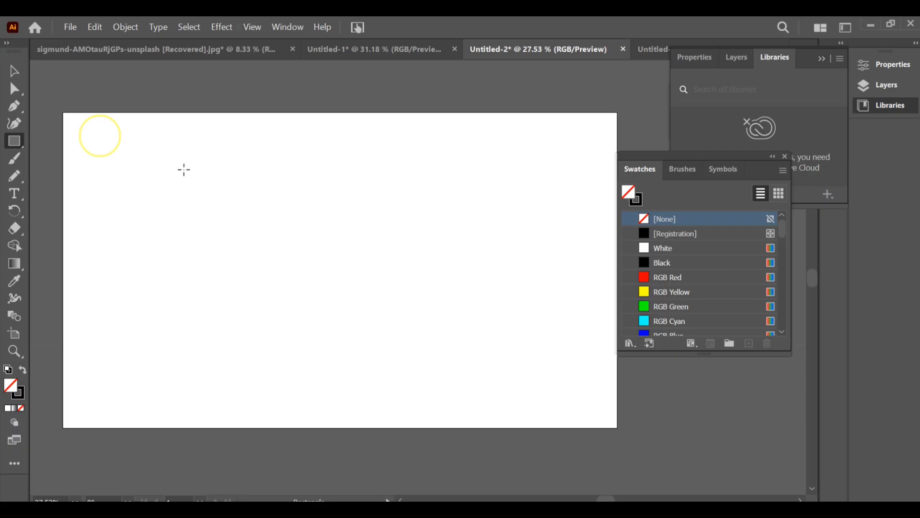
left_click_drag(183, 169, 334, 322)
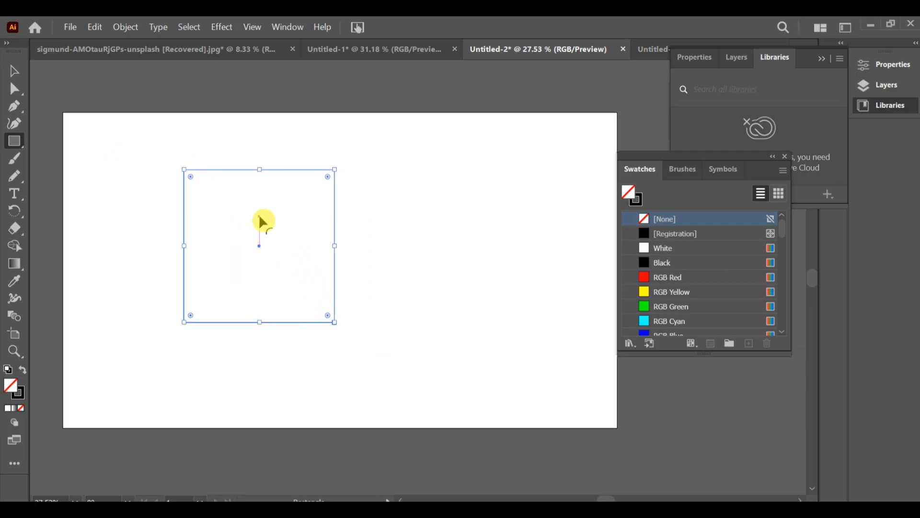
left_click(14, 89)
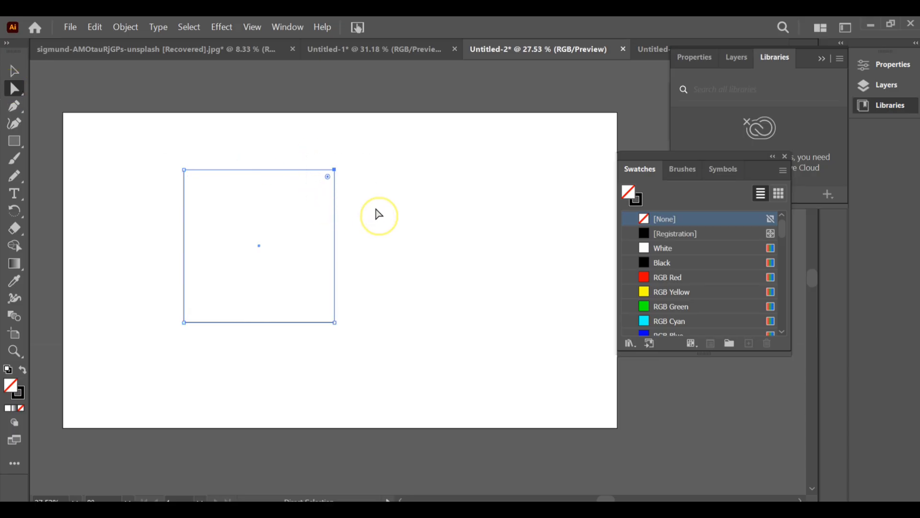
Step: Round the top-right corner fully, then select the bottom-left corner point
left_click_drag(327, 175, 315, 198)
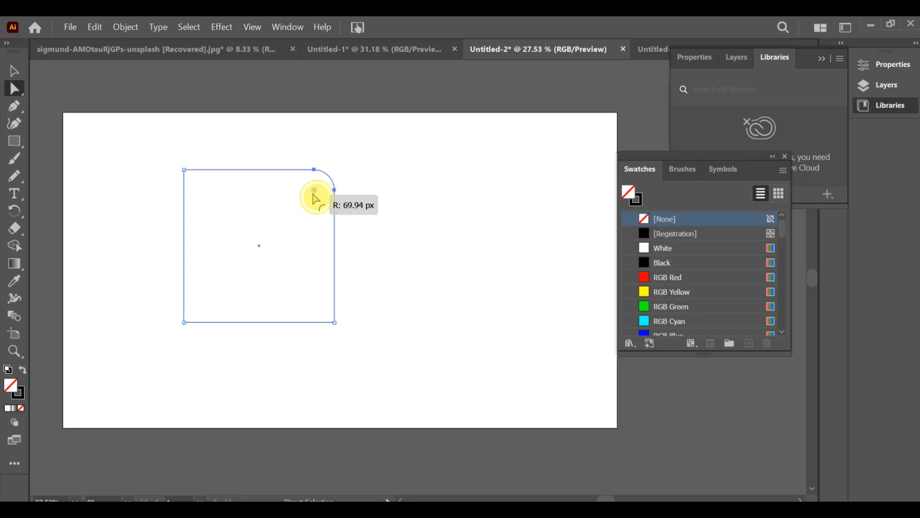
left_click_drag(314, 196, 320, 314)
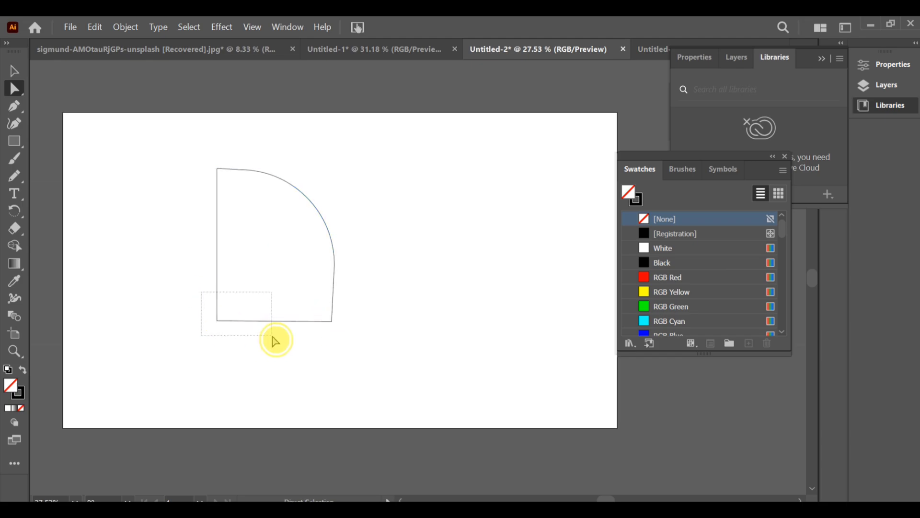
left_click_drag(258, 311, 273, 293)
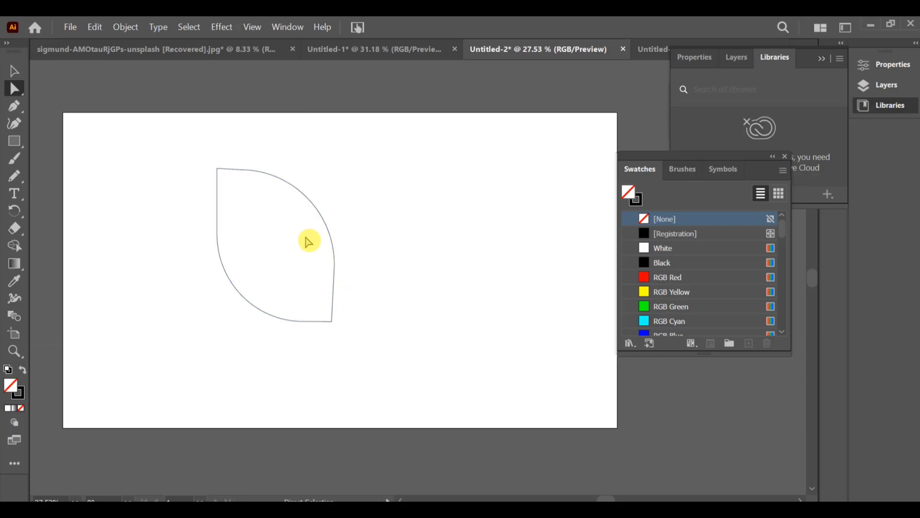
Step: Shrink the leaf with its bounding box and Alt-drag an overlapping copy rightward
left_click(14, 70)
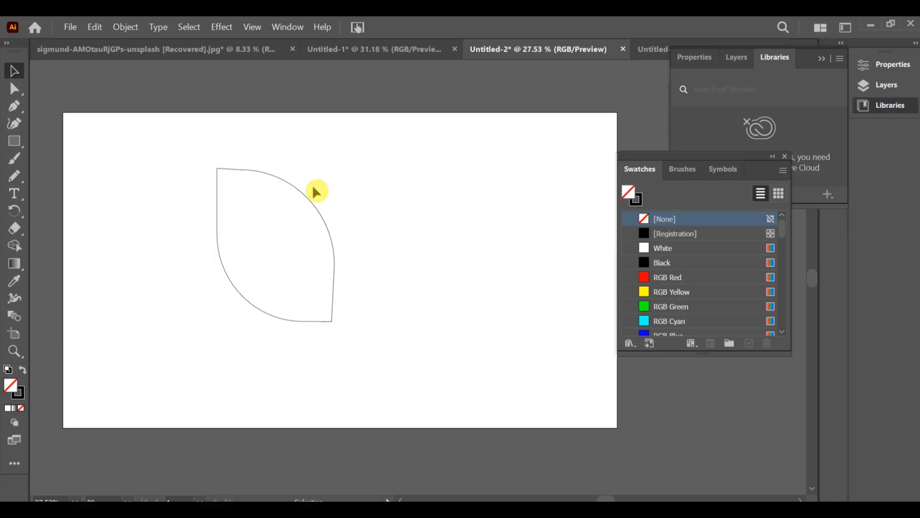
left_click_drag(317, 192, 408, 155)
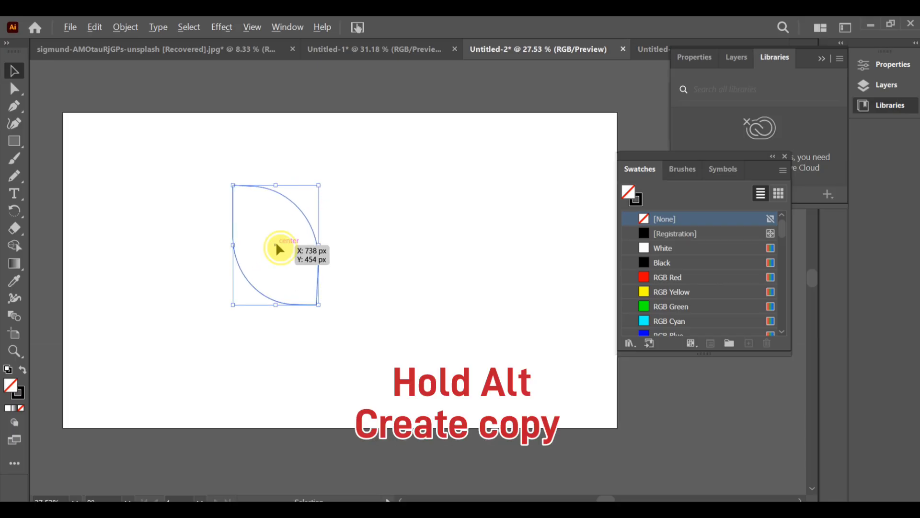
left_click_drag(279, 248, 322, 230)
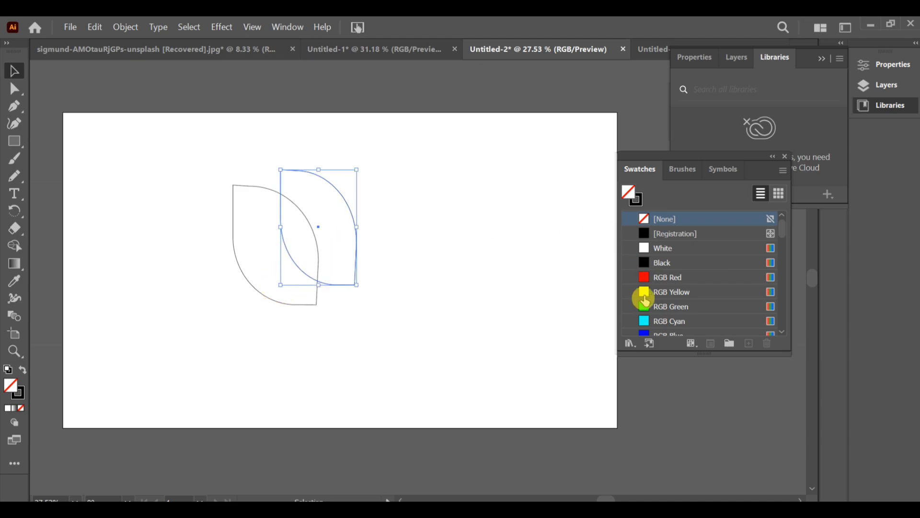
Step: Fill the copied leaf and the original leaf with RGB Yellow
left_click(671, 292)
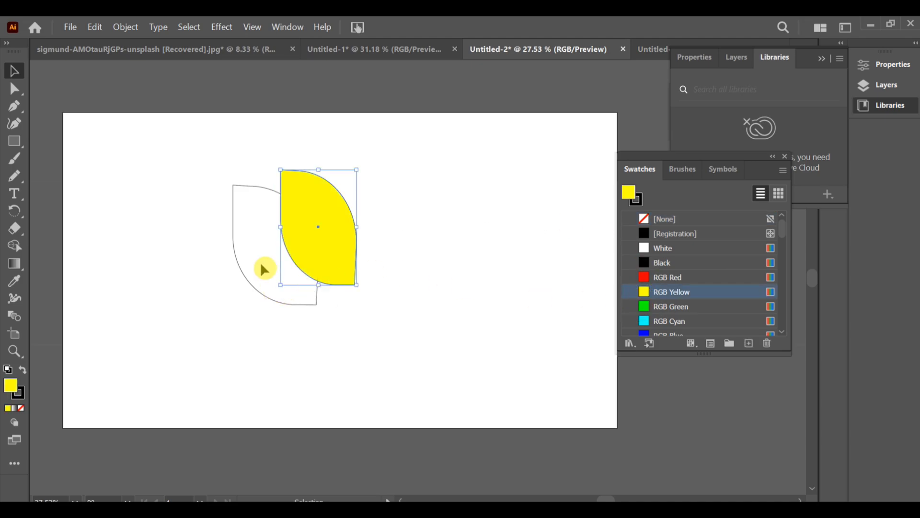
left_click(665, 218)
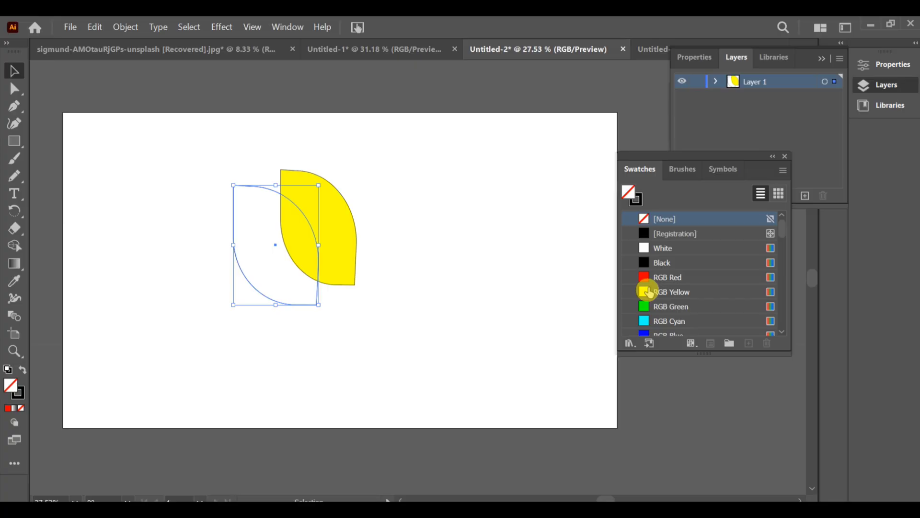
left_click(667, 276)
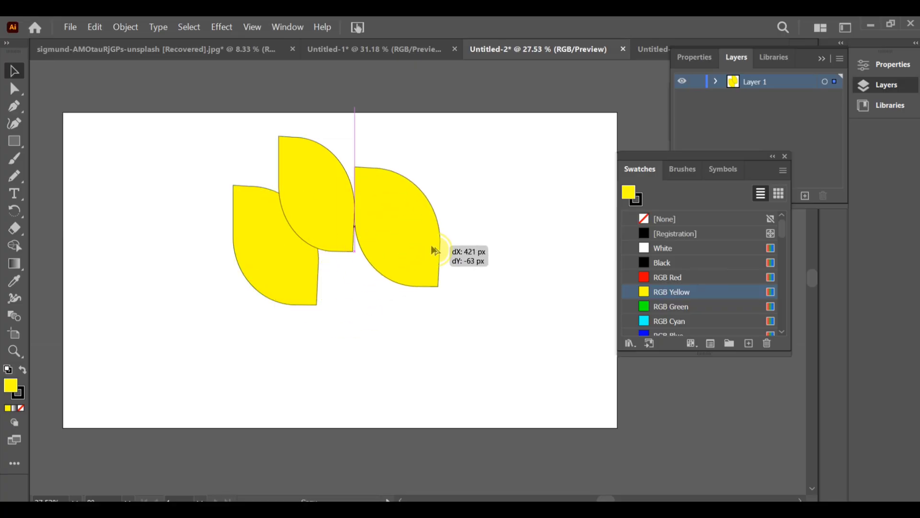
Step: Resize the third leaf and reposition it, ending overlapping the others at top left
left_click_drag(434, 249, 343, 279)
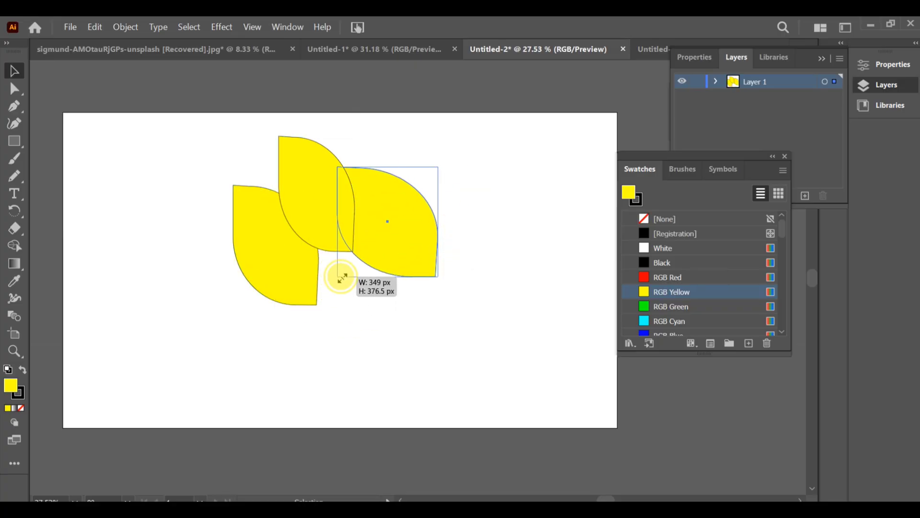
left_click_drag(343, 277, 388, 250)
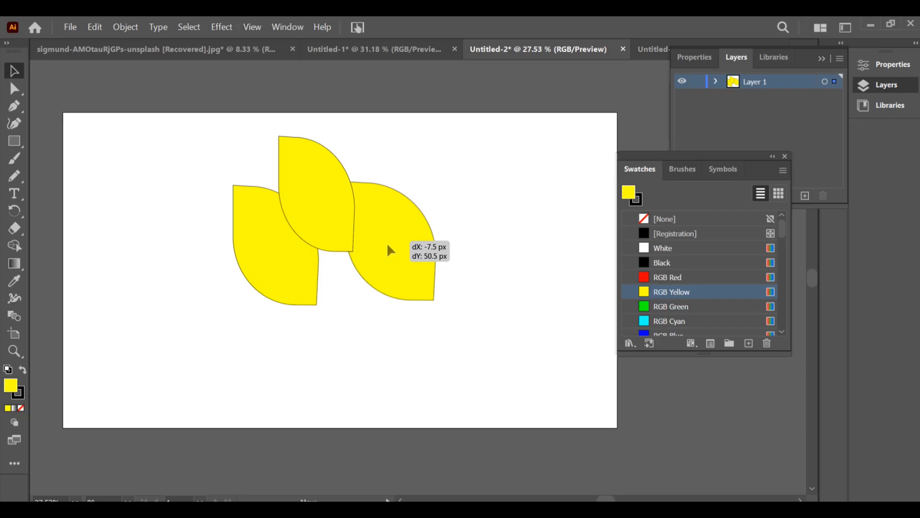
left_click_drag(390, 251, 323, 313)
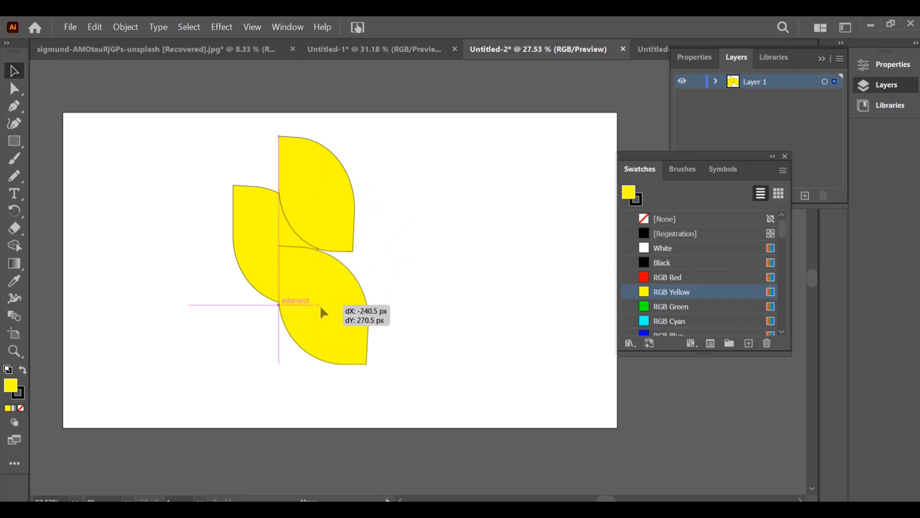
left_click_drag(321, 312, 249, 176)
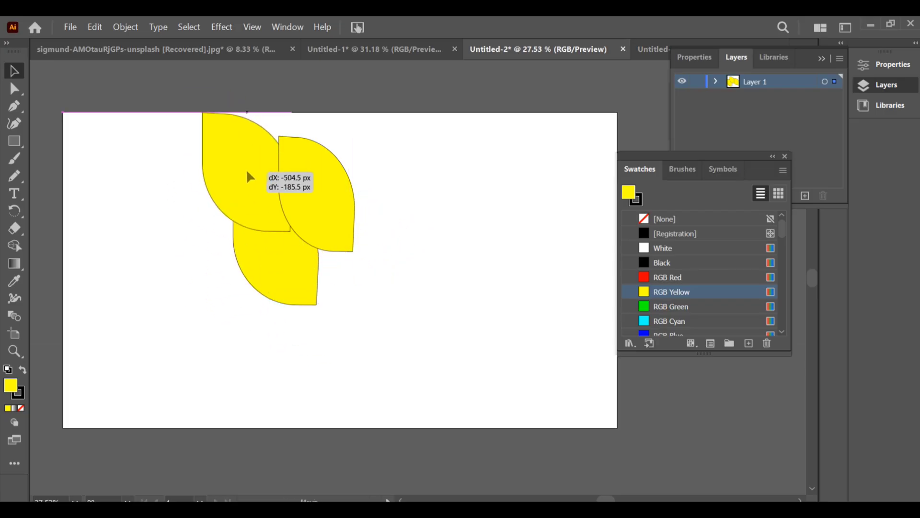